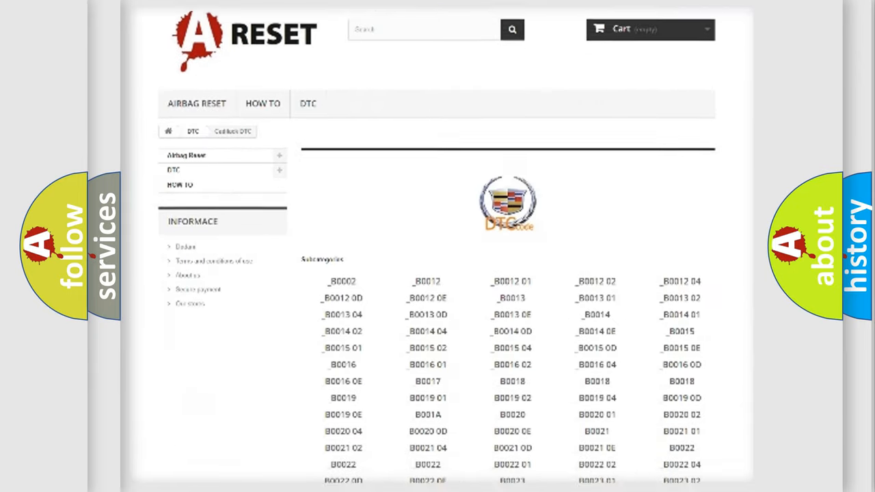
{"action": "scroll", "scroll_direction": "down", "scroll_amount": 3}
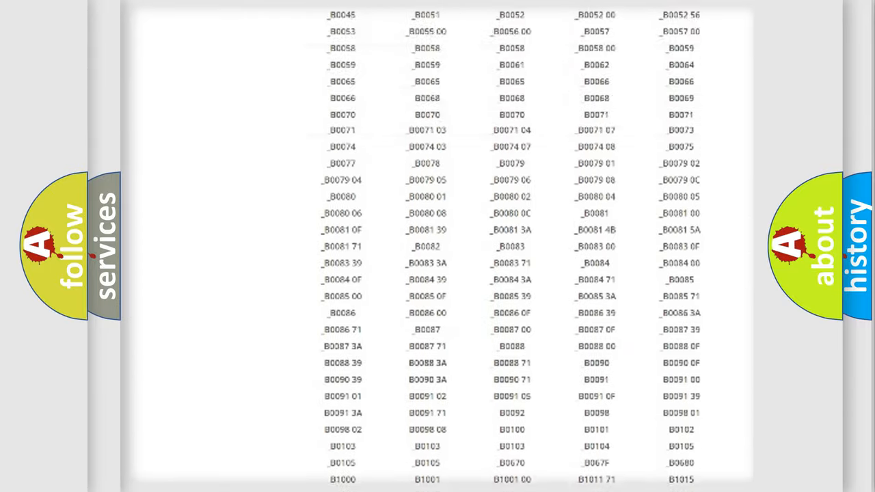
{"action": "scroll", "scroll_direction": "up", "scroll_amount": 3}
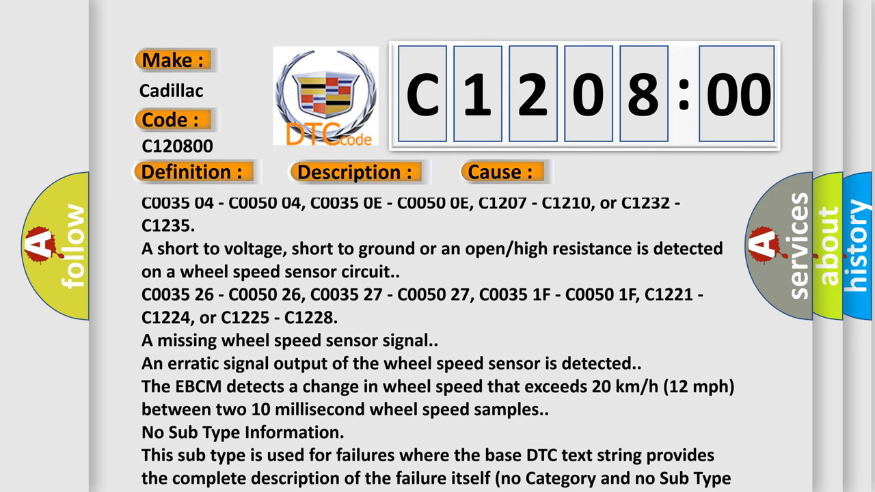
{"action": "scroll", "scroll_direction": "down", "scroll_amount": 3}
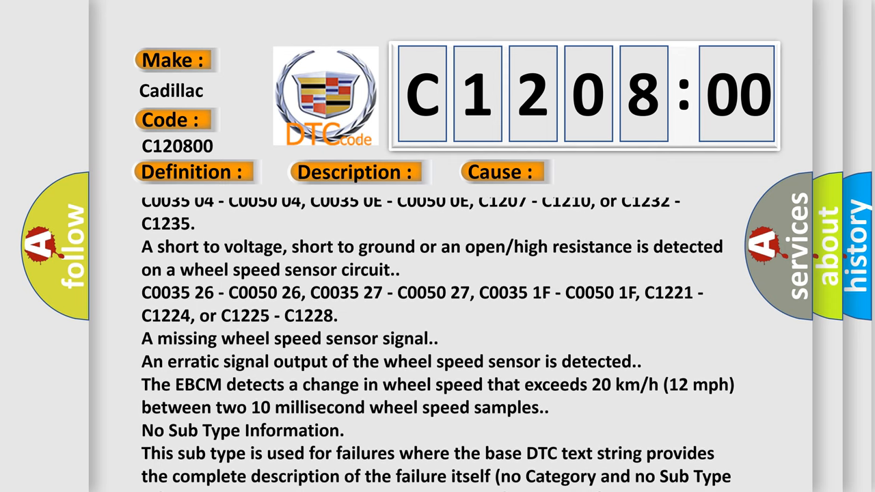
{"action": "scroll", "scroll_direction": "down", "scroll_amount": 3}
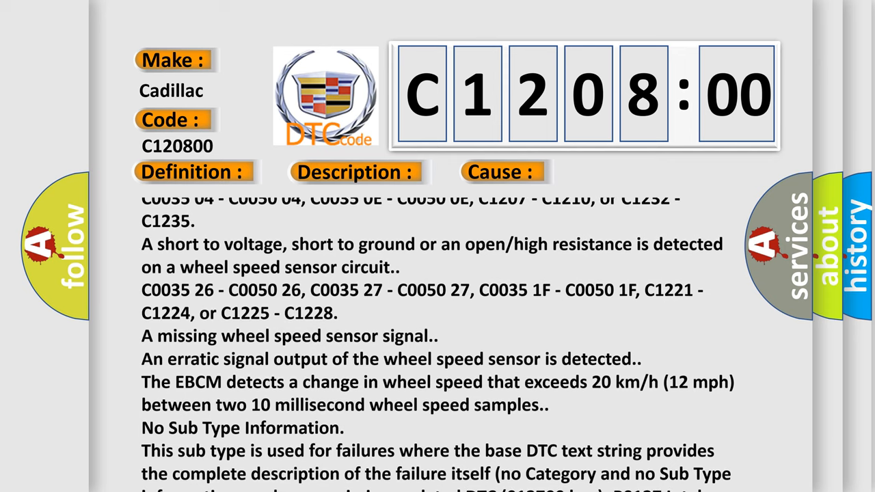
{"action": "scroll", "scroll_direction": "down", "scroll_amount": 3}
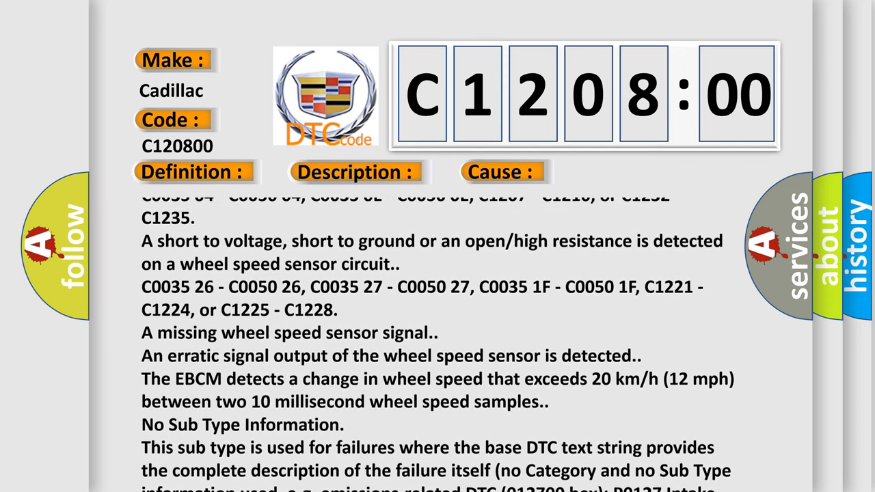
{"action": "scroll", "scroll_direction": "up", "scroll_amount": 3}
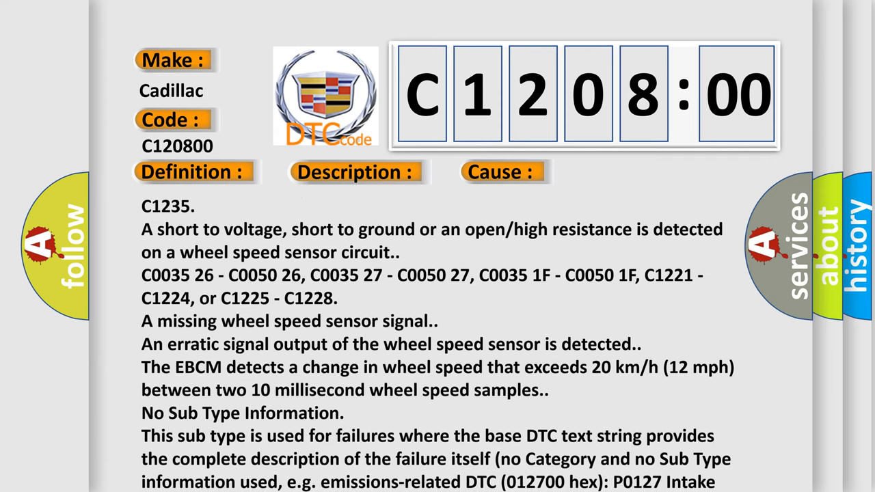
{"action": "scroll", "scroll_direction": "down", "scroll_amount": 3}
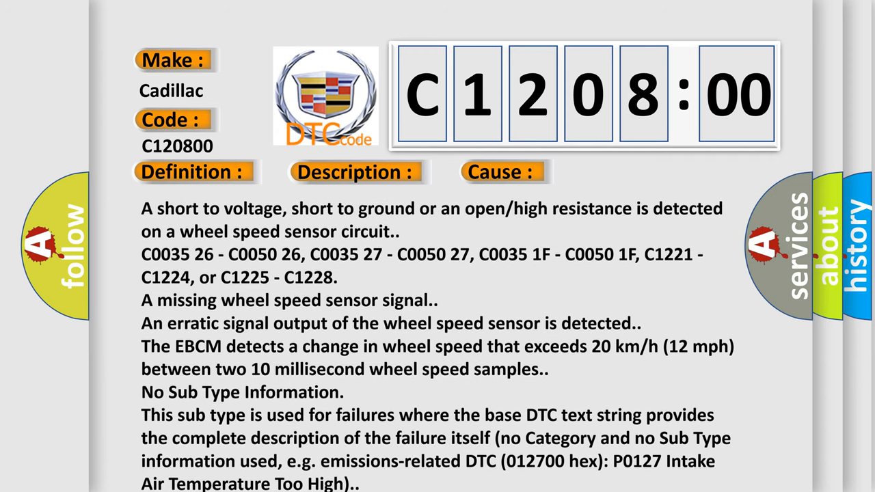
{"action": "scroll", "scroll_direction": "down", "scroll_amount": 3}
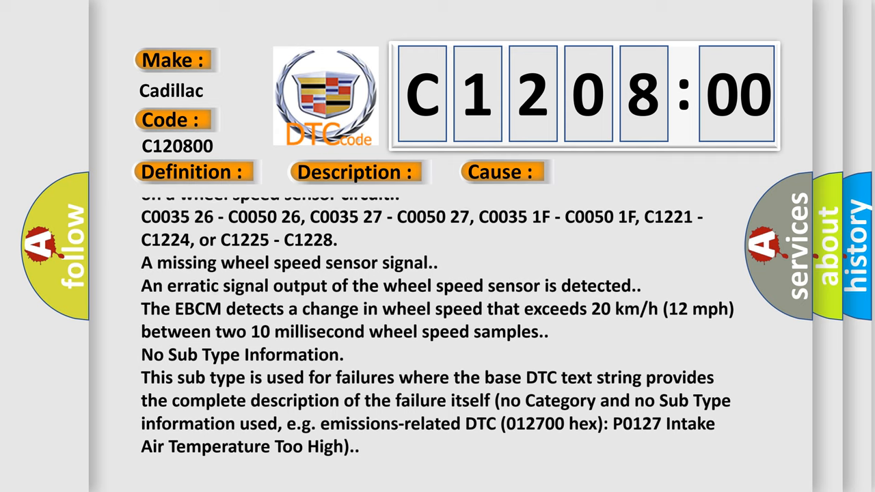
{"action": "scroll", "scroll_direction": "up", "scroll_amount": 3}
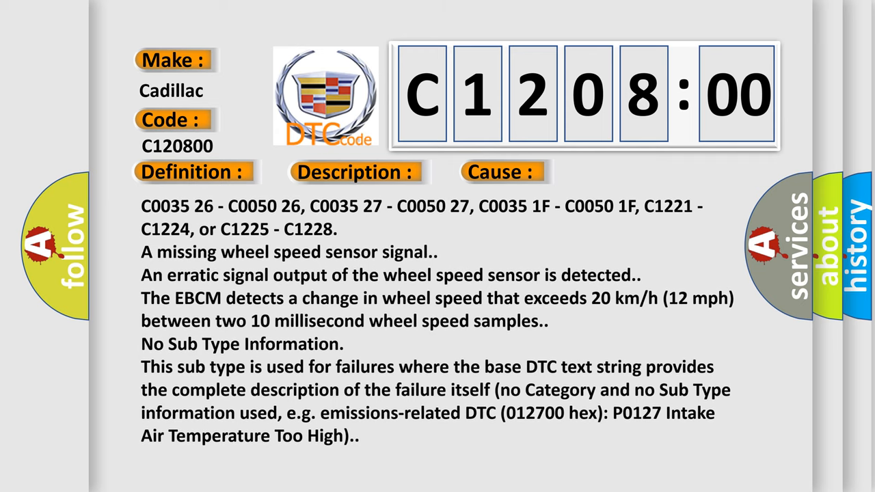
{"action": "scroll", "scroll_direction": "down", "scroll_amount": 3}
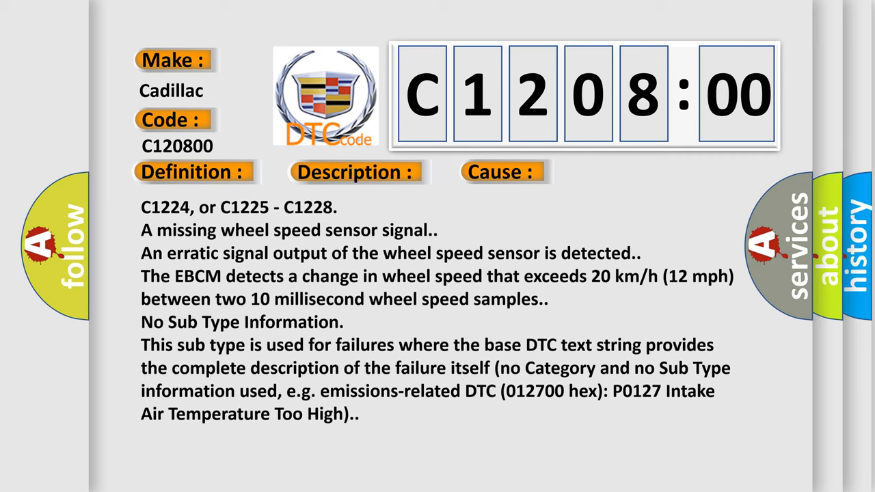
{"action": "scroll", "scroll_direction": "down", "scroll_amount": 3}
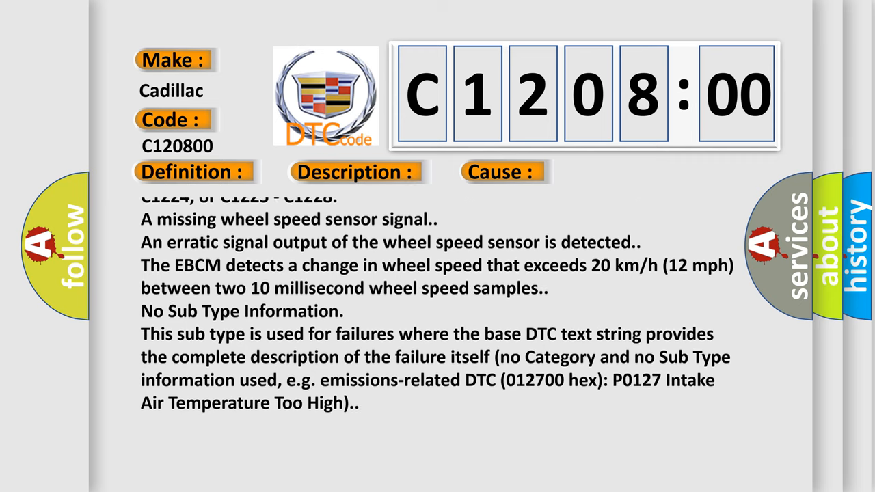
{"action": "scroll", "scroll_direction": "up", "scroll_amount": 3}
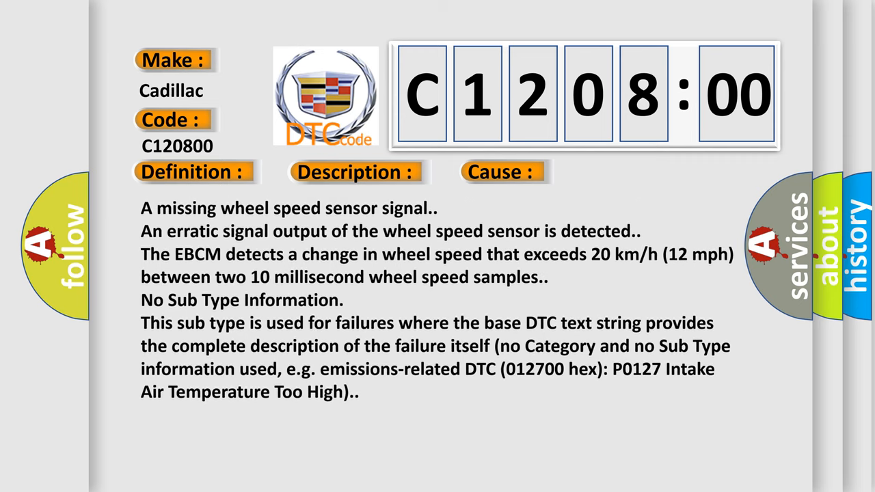
{"action": "scroll", "scroll_direction": "up", "scroll_amount": 3}
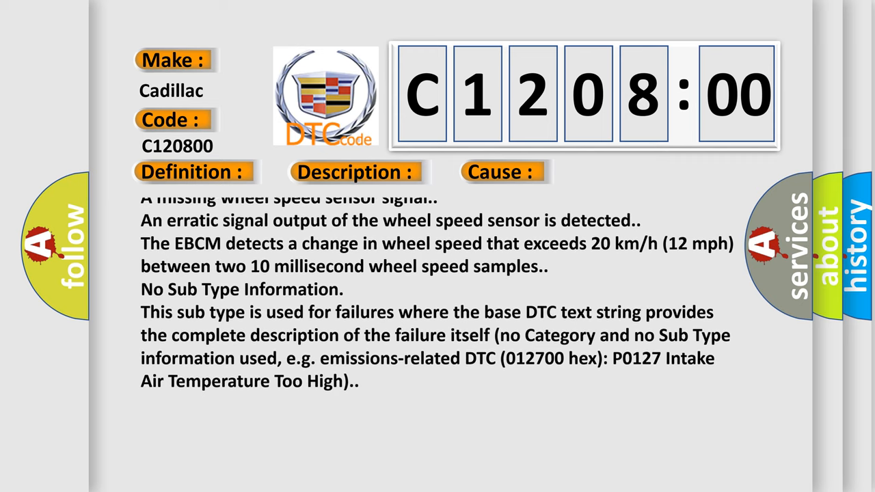
{"action": "scroll", "scroll_direction": "up", "scroll_amount": 3}
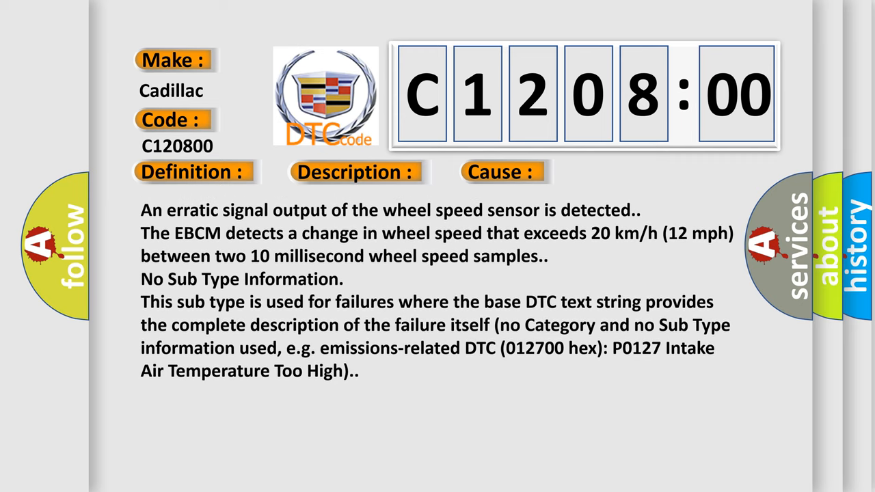
{"action": "scroll", "scroll_direction": "up", "scroll_amount": 3}
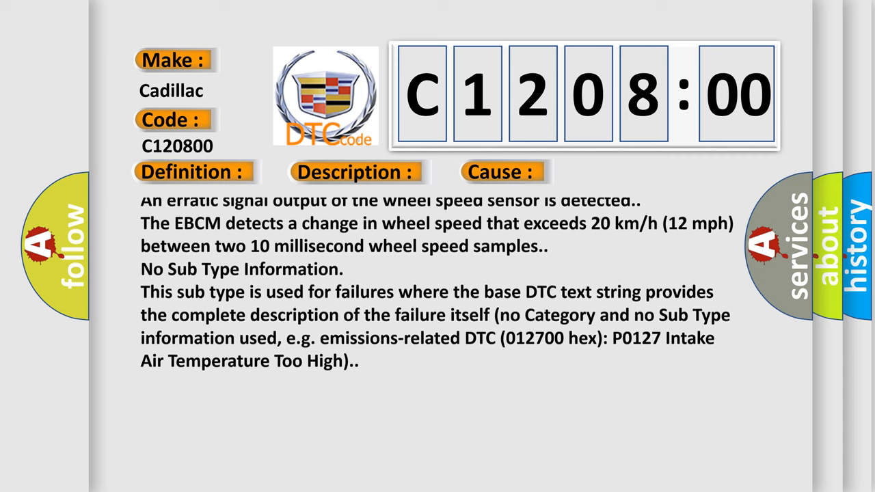
{"action": "scroll", "scroll_direction": "up", "scroll_amount": 3}
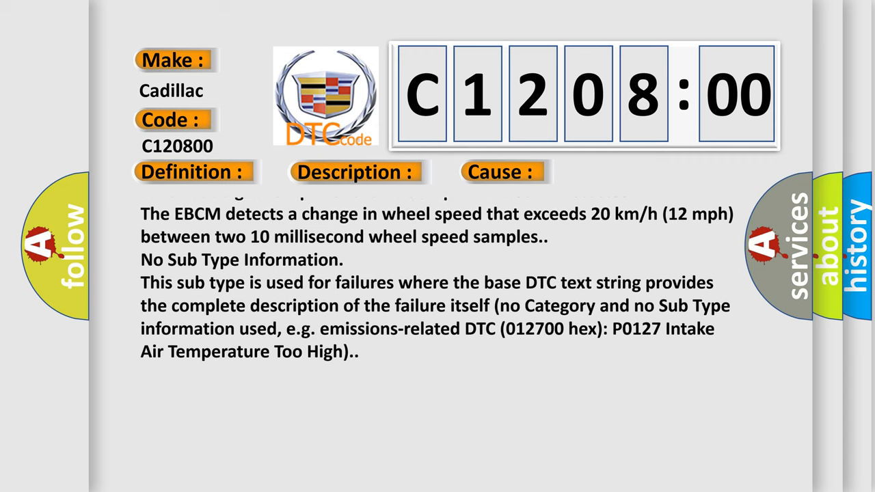